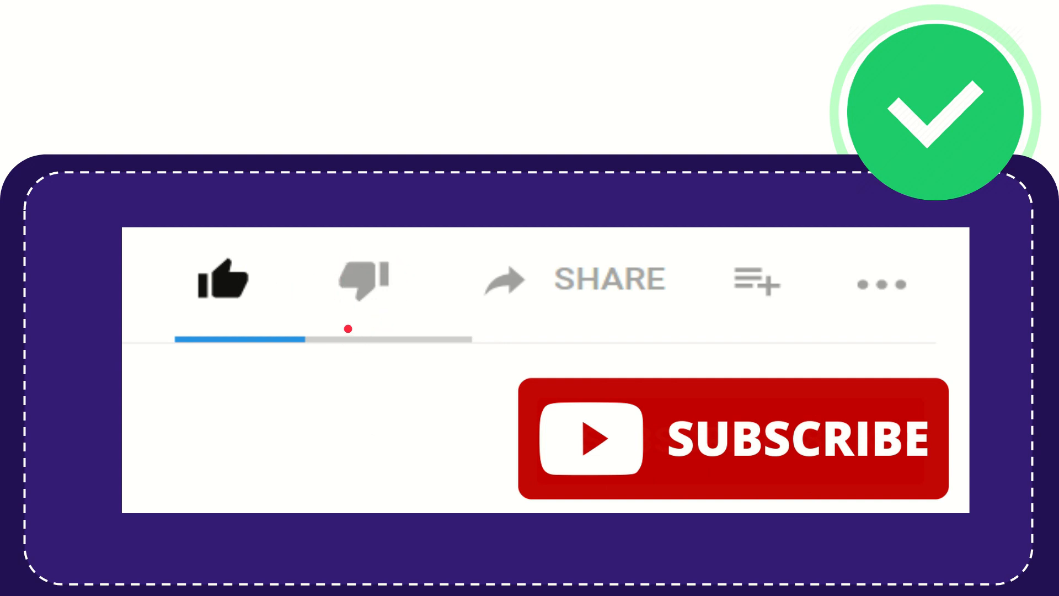
pyautogui.click(364, 284)
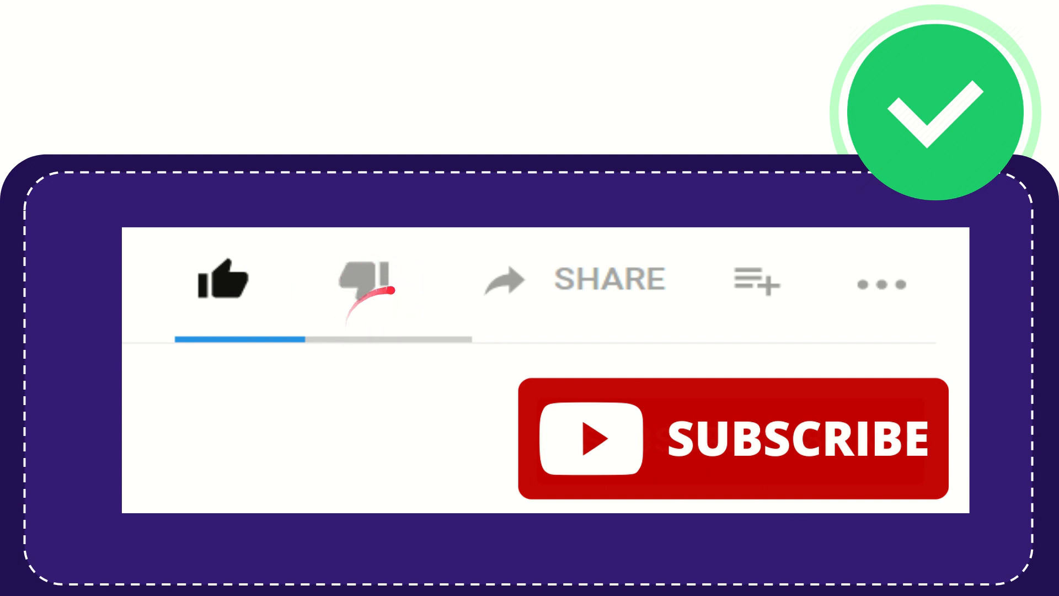